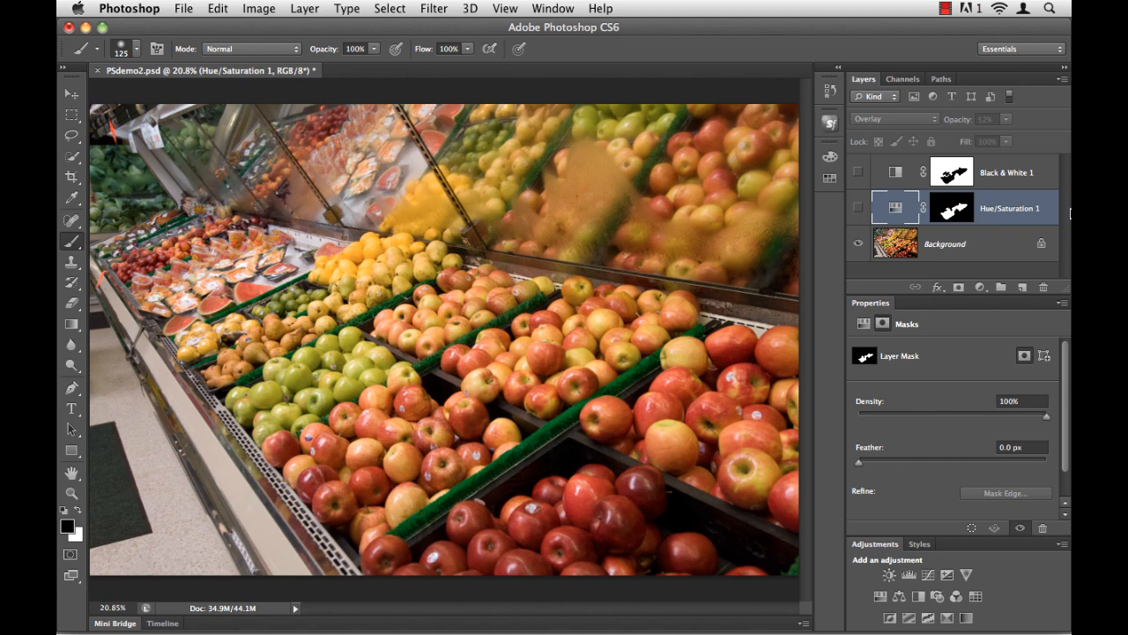
mouse_move(958, 169)
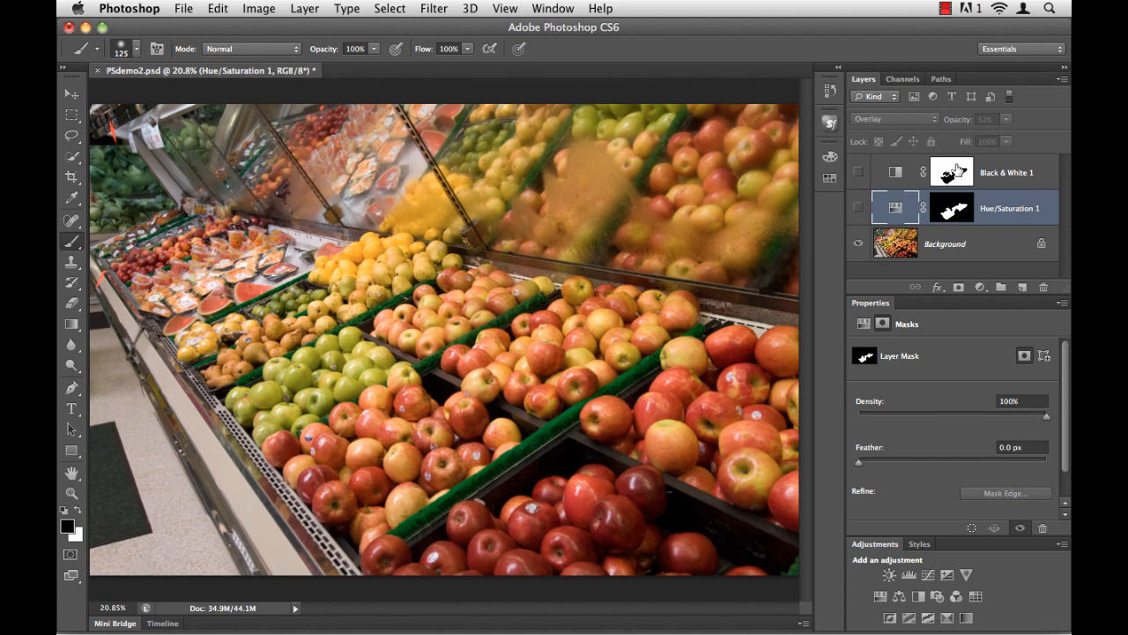
- Show the Black & White 1 adjustment so the store goes gray, and select that layer
left_click(857, 173)
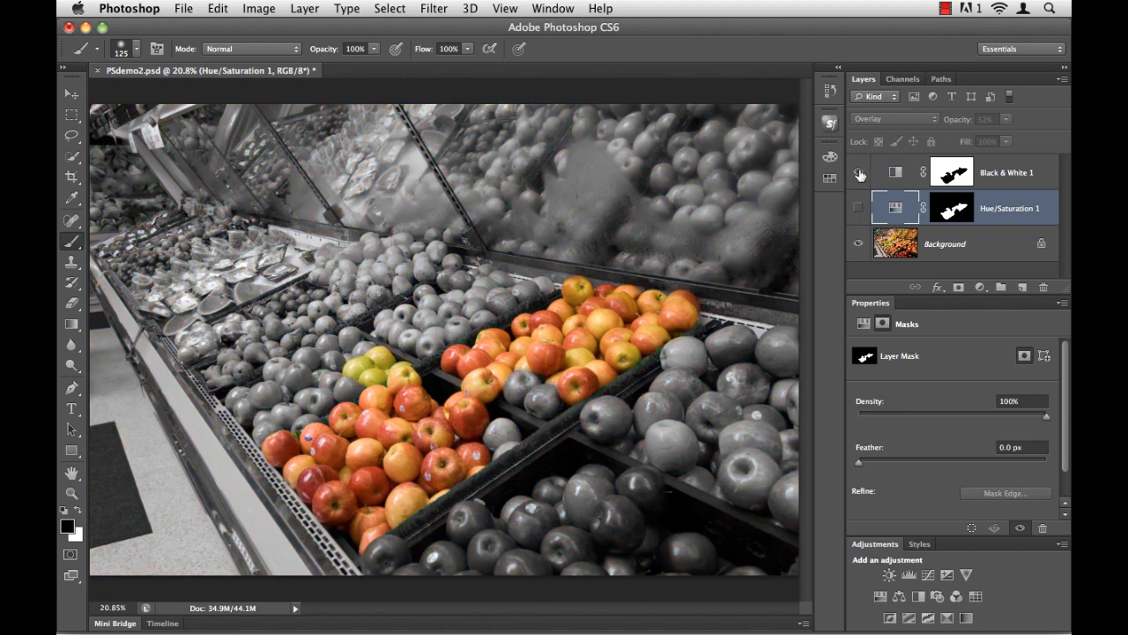
mouse_move(858, 172)
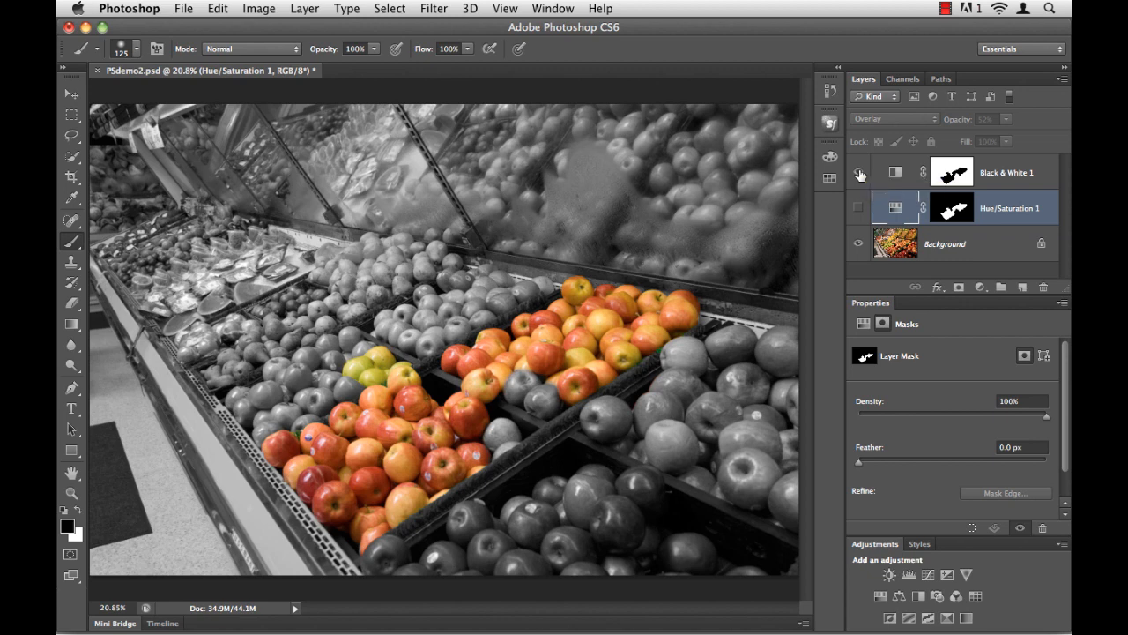
left_click(857, 171)
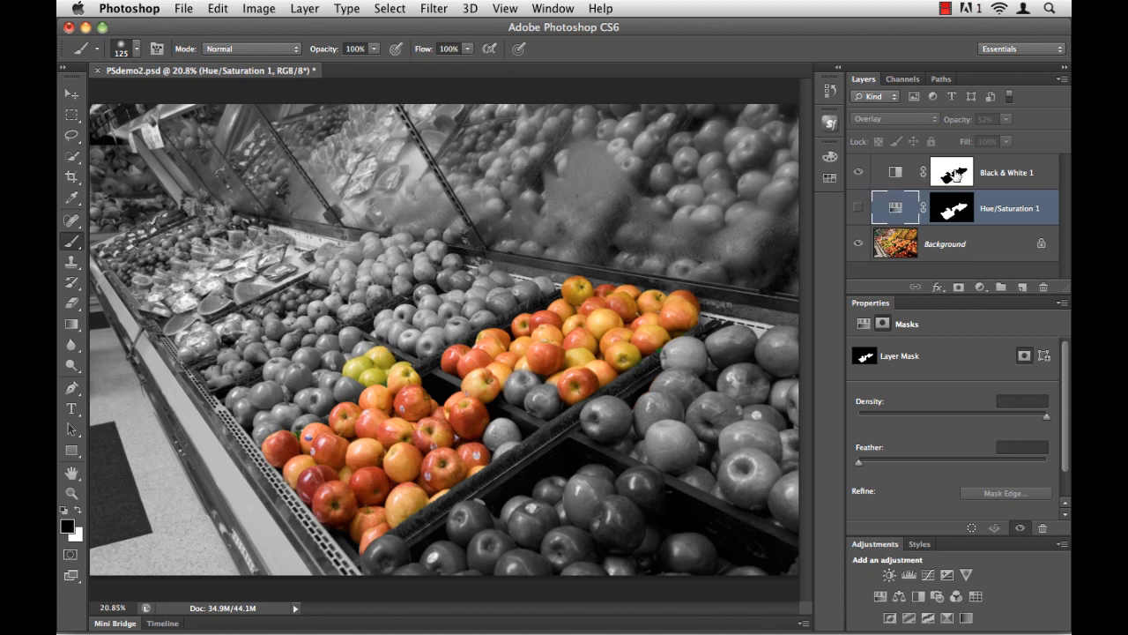
left_click(1005, 172)
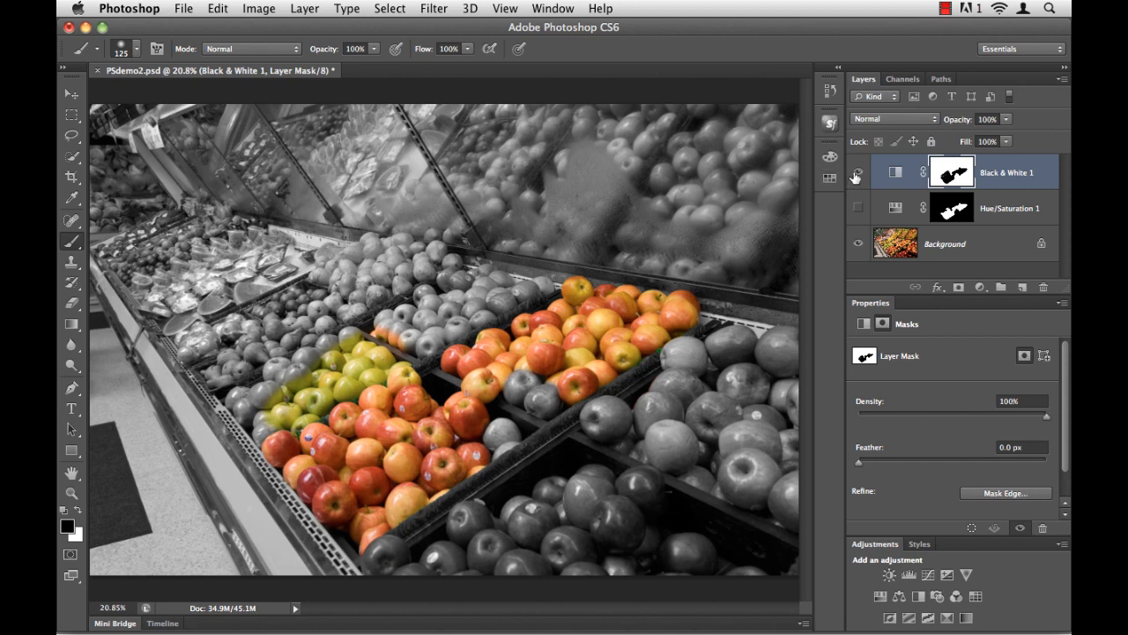
- Hide Black & White 1, select Hue/Saturation 1 and toggle its visibility to compare
left_click(856, 173)
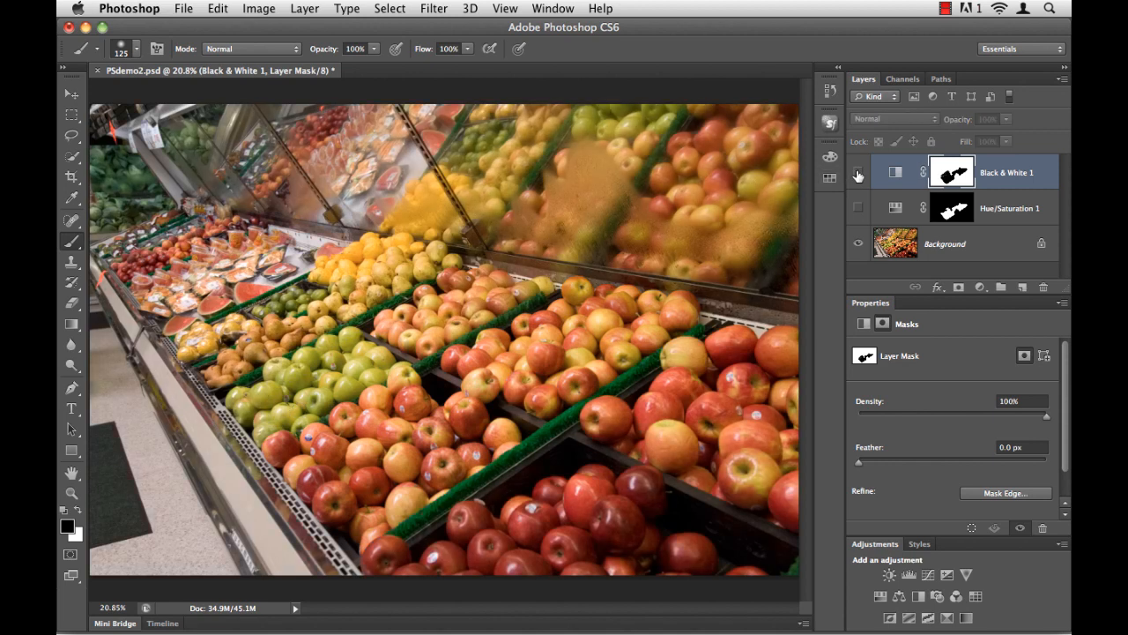
left_click(857, 173)
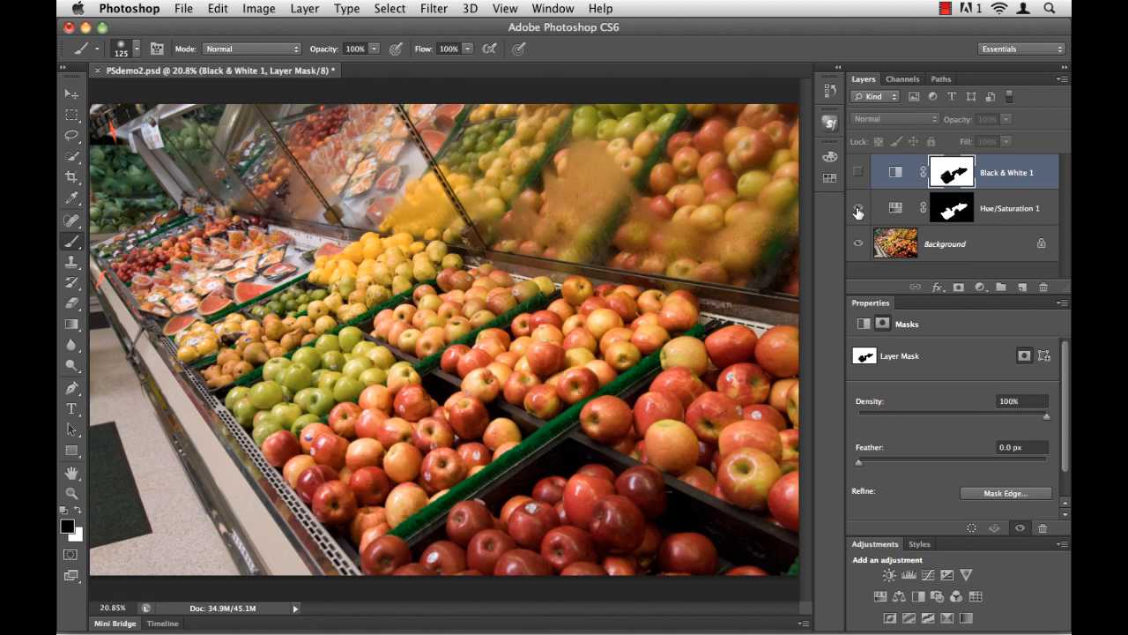
mouse_move(857, 208)
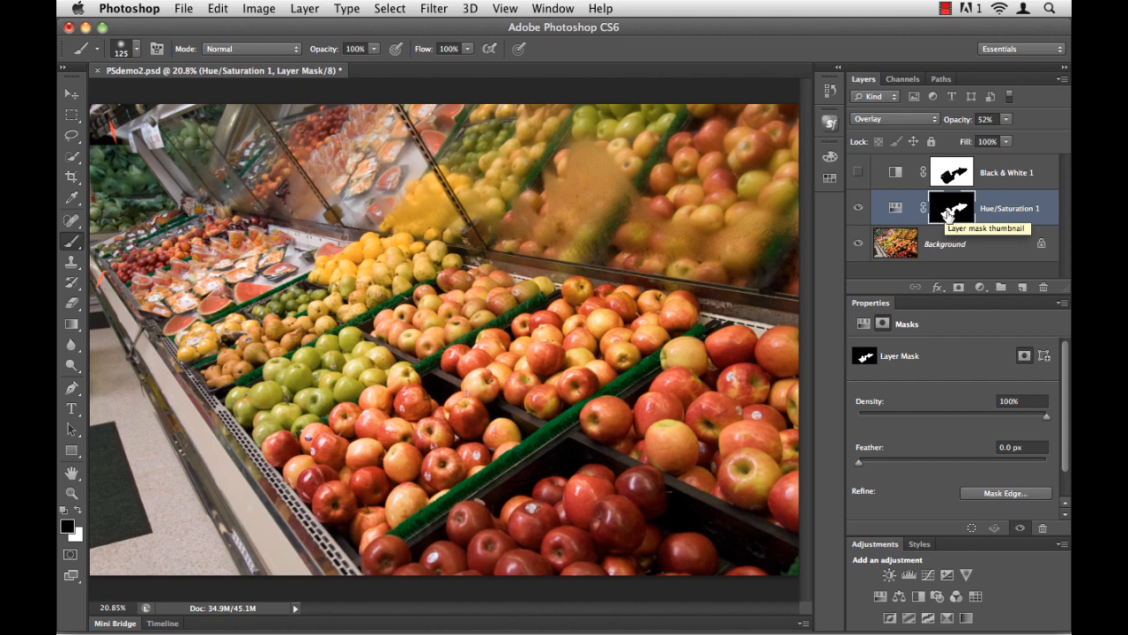
mouse_move(857, 208)
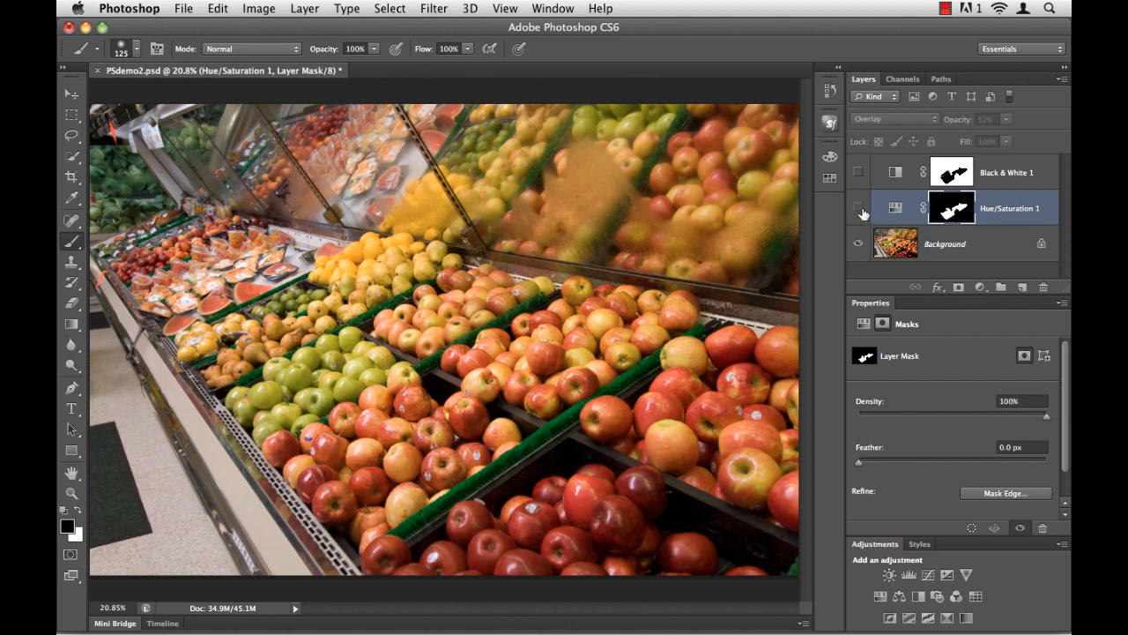
left_click(857, 208)
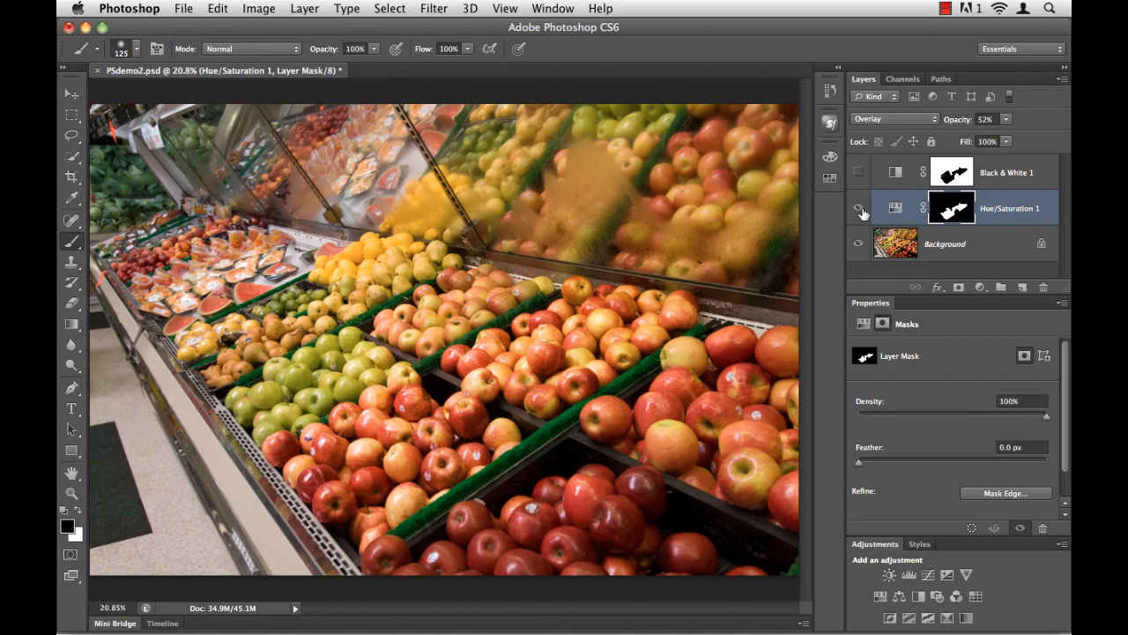
left_click(857, 208)
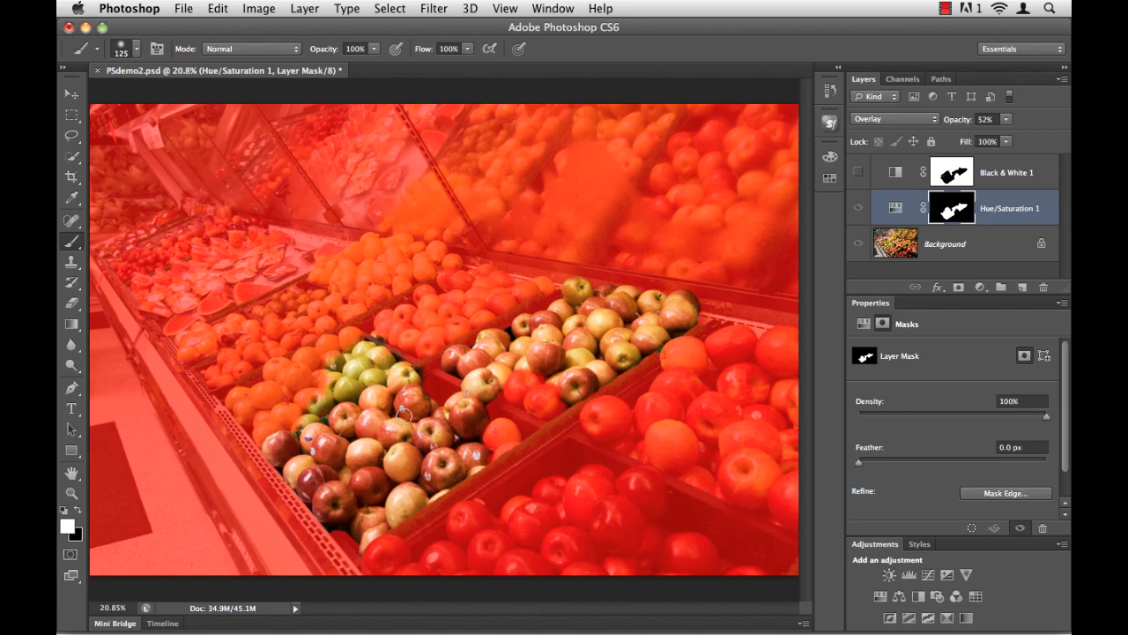
left_click(857, 208)
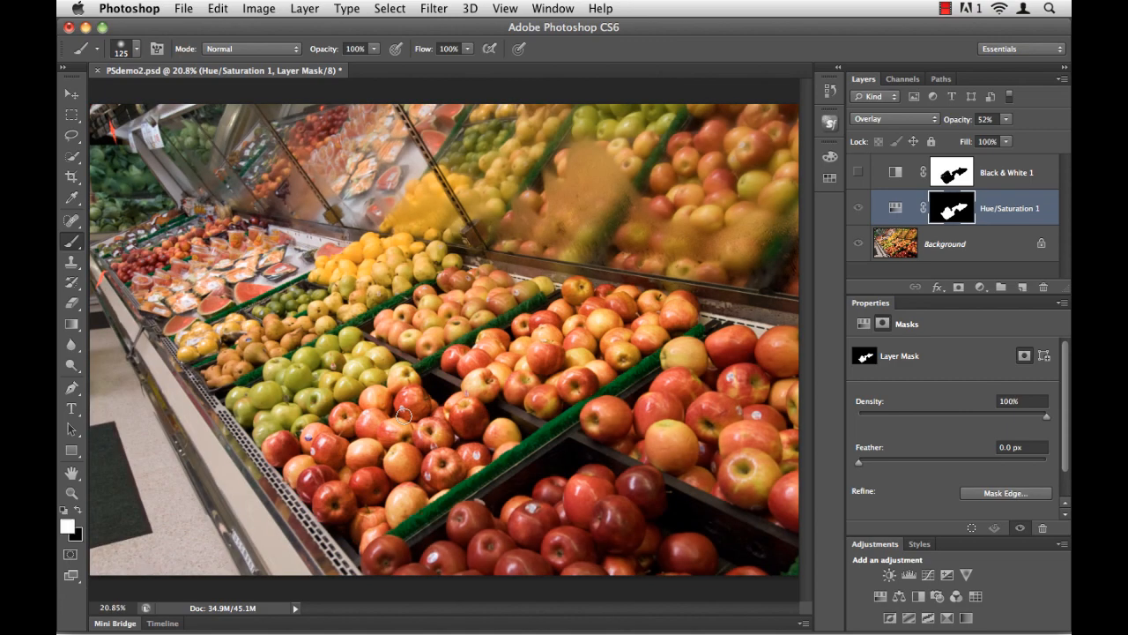